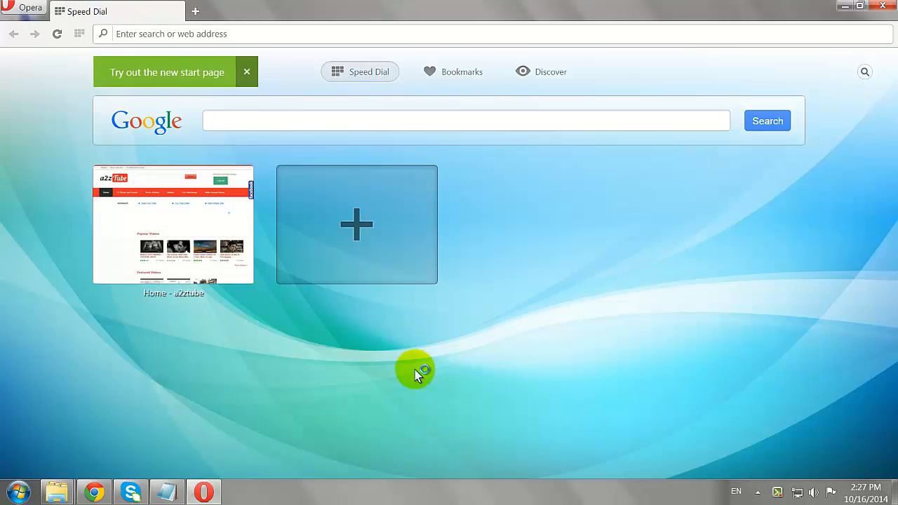
Step: Go to youtube.com from Opera's Speed Dial page
text(youtube.com)
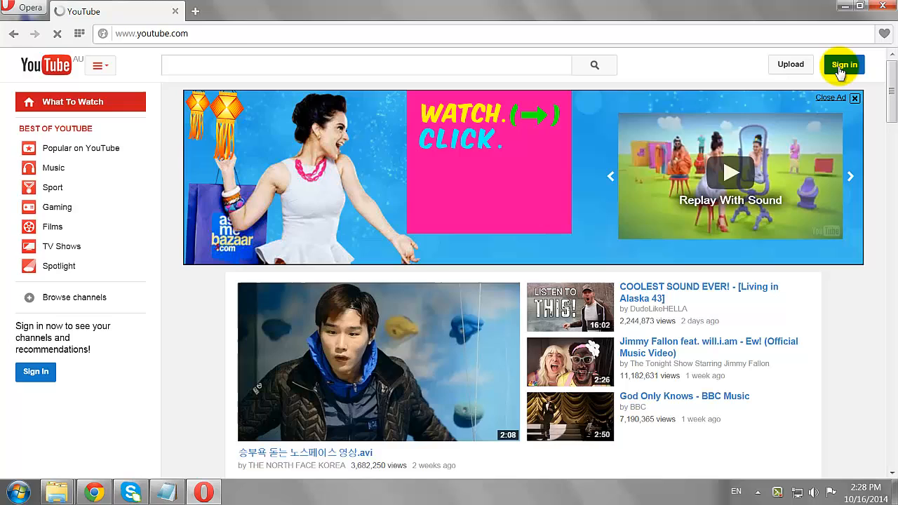
Step: Sign in with the Google account and choose the A to Z Youtube Tutorials channel identity
click(844, 63)
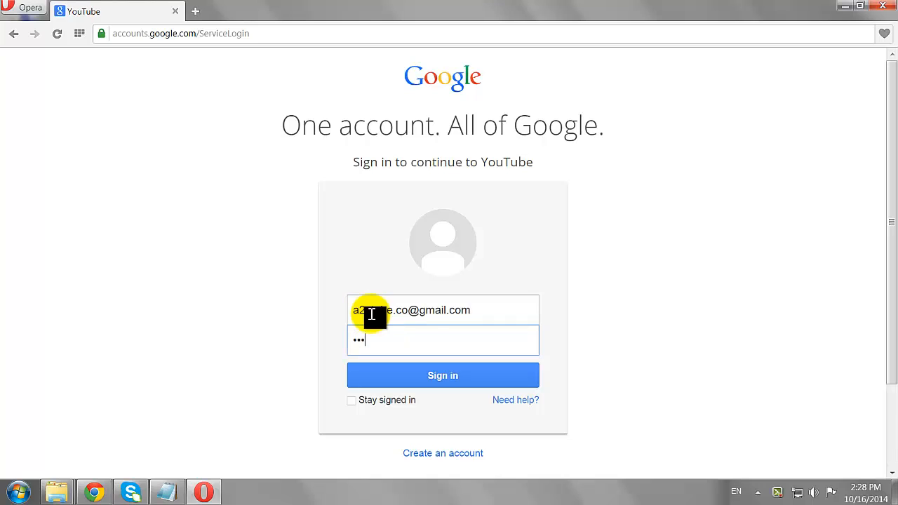
click(442, 375)
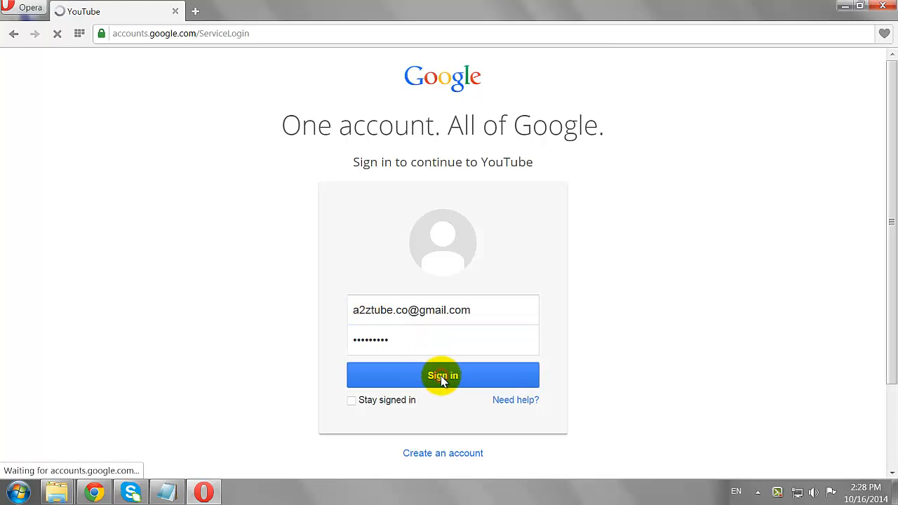
click(442, 375)
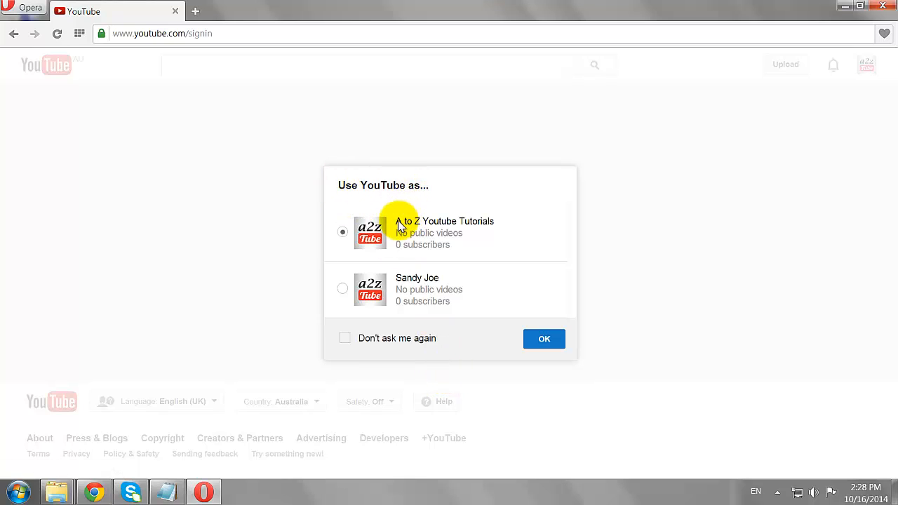
click(544, 339)
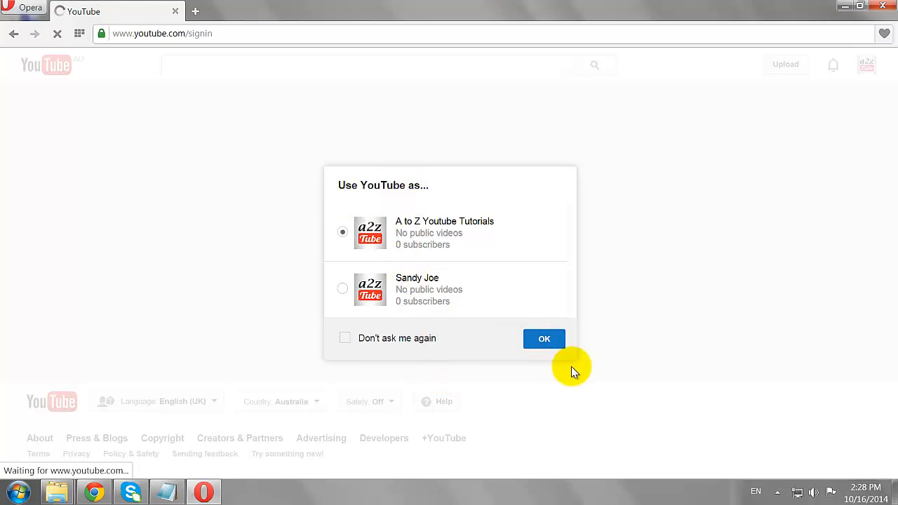
click(543, 339)
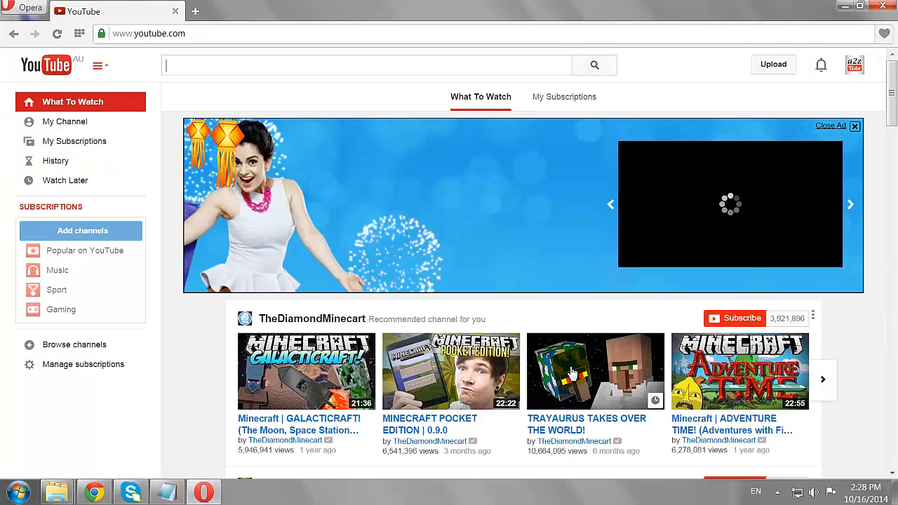
Step: Open Creator Studio from the account avatar menu
click(854, 64)
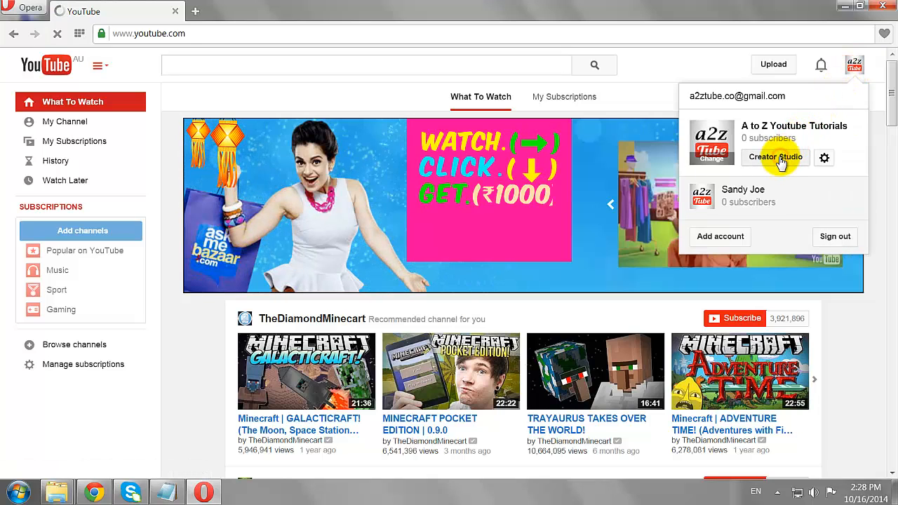
click(774, 157)
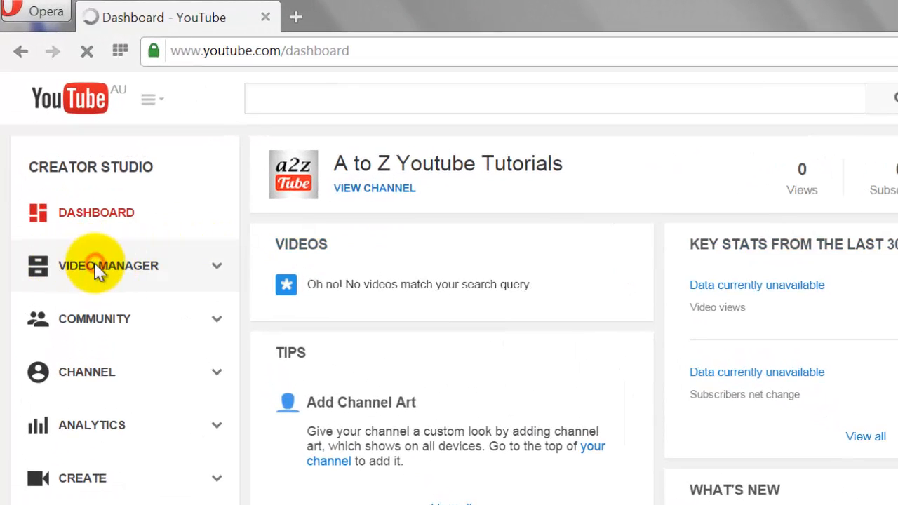
Step: Open Search History under Video Manager in the Creator Studio sidebar
click(108, 266)
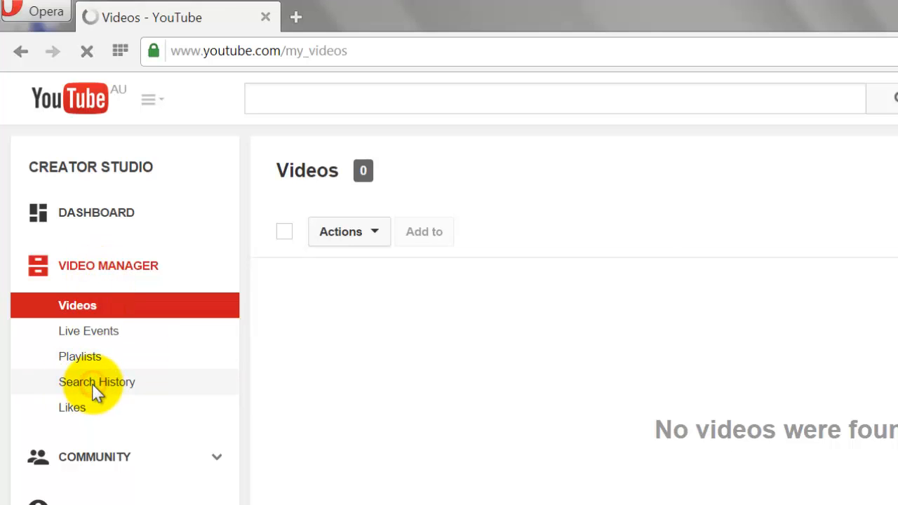
click(97, 381)
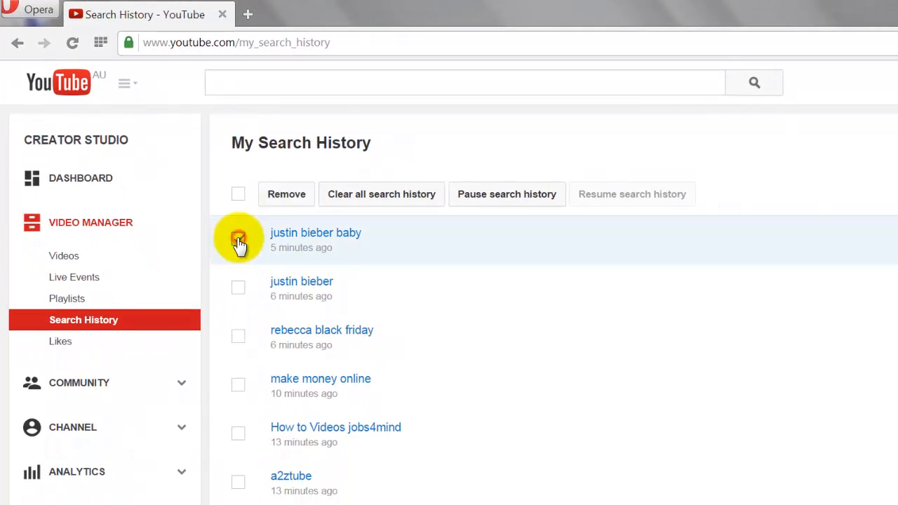
Step: Remove the 'justin bieber baby' and 'rebecca black friday' entries one at a time
click(237, 239)
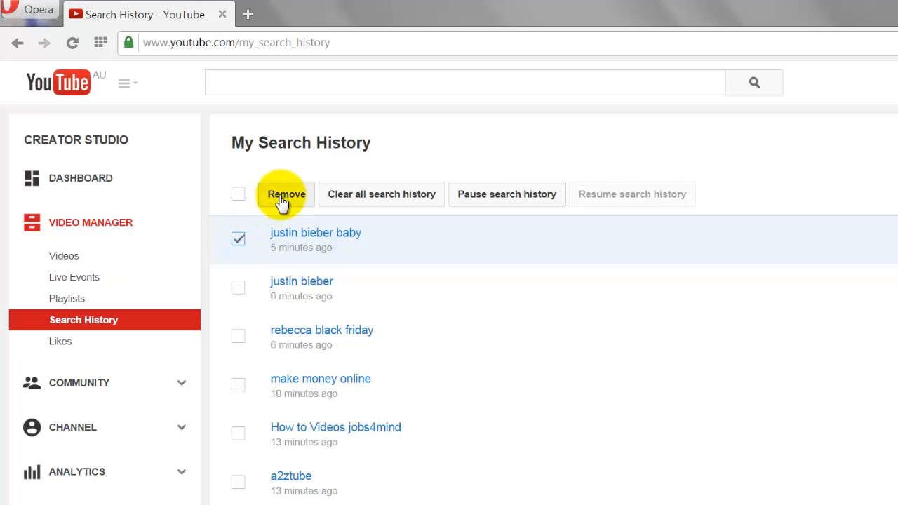
click(286, 194)
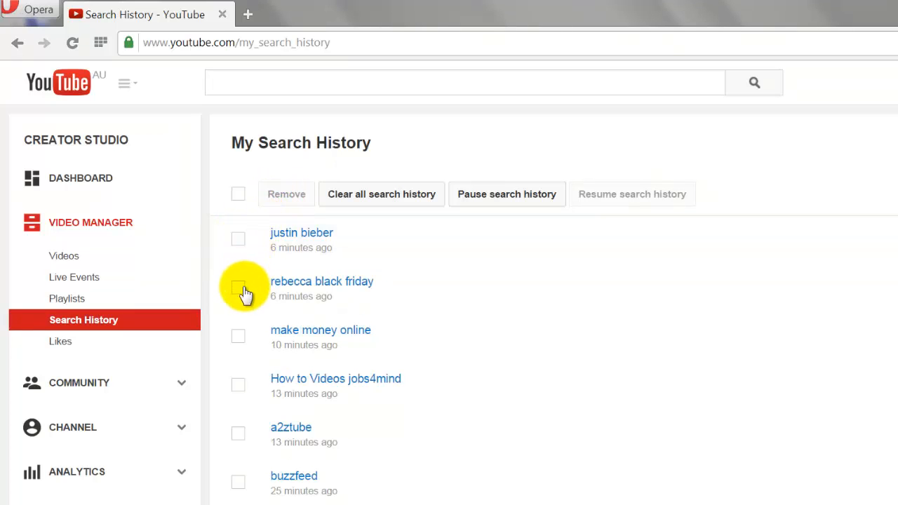
click(238, 288)
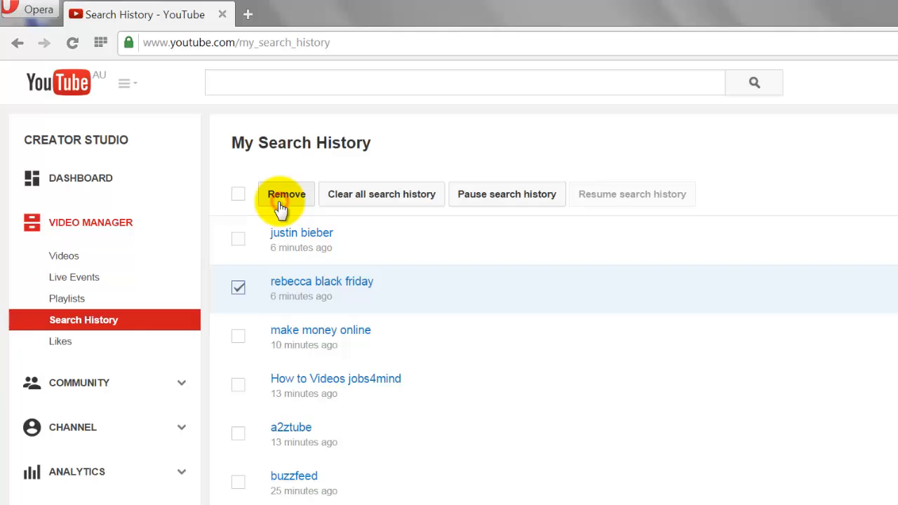
click(286, 195)
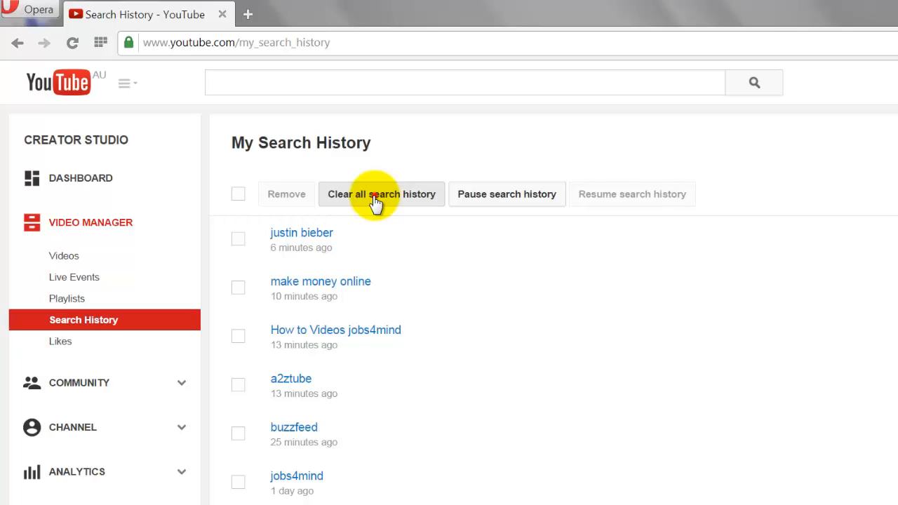
Step: Clear all remaining search history and confirm in the dialog
click(381, 194)
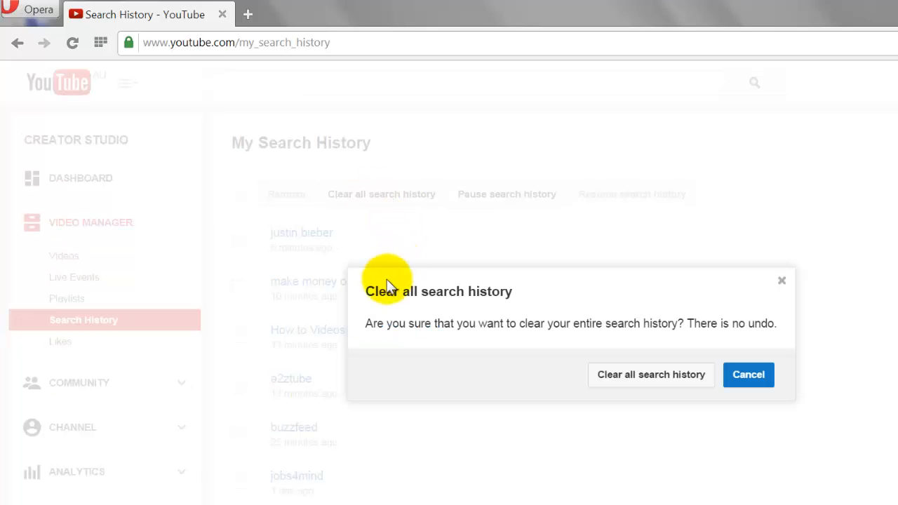
mouse_move(650, 373)
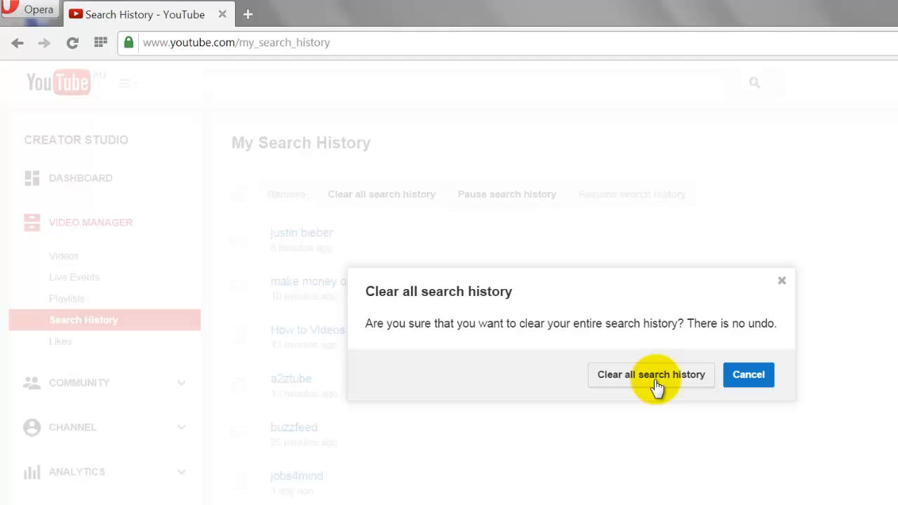
click(650, 374)
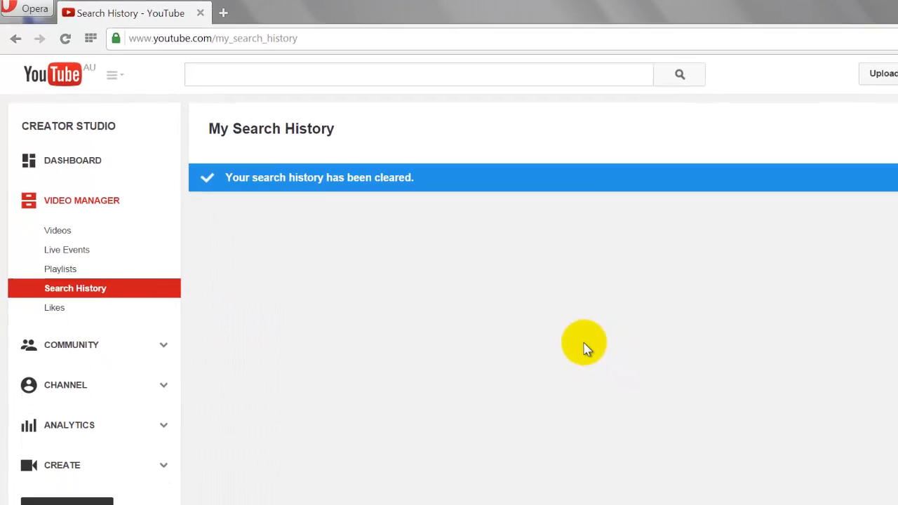